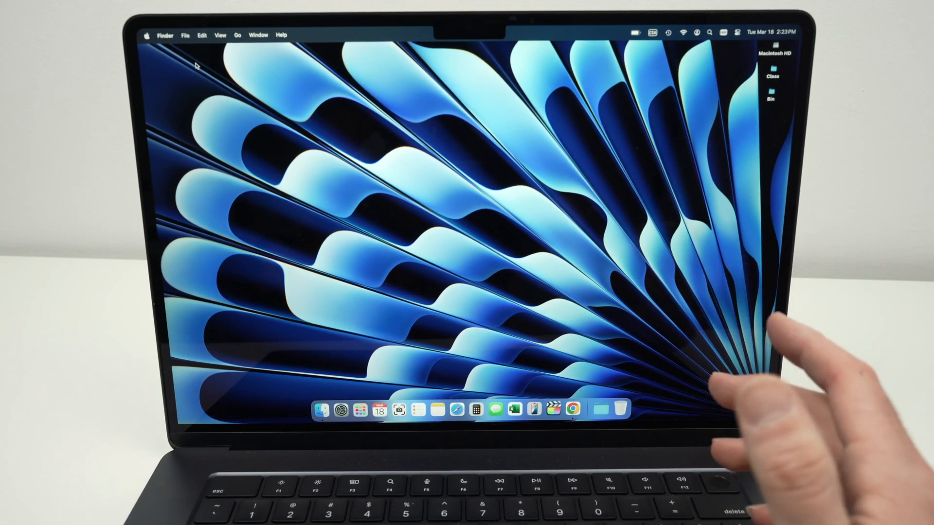
{"action": "mouse_move", "coordinate": [805, 328]}
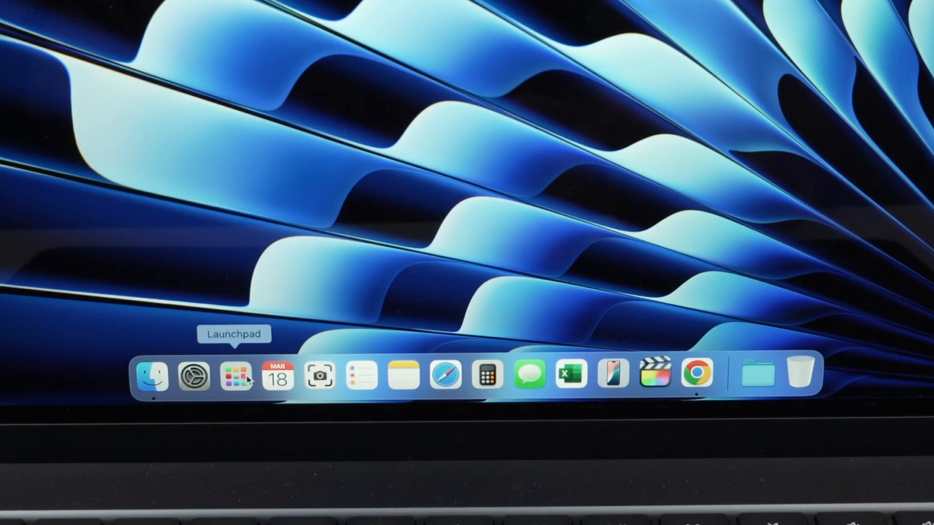
- Bring up Launchpad's full app grid from the Dock and page to the apps to remove
{"action": "left_click", "coordinate": [234, 375]}
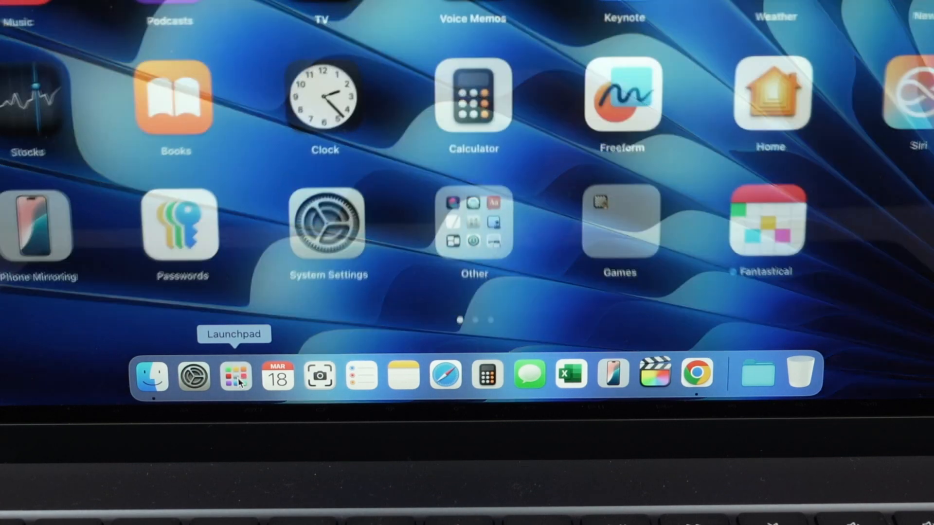
{"action": "left_click", "coordinate": [234, 375]}
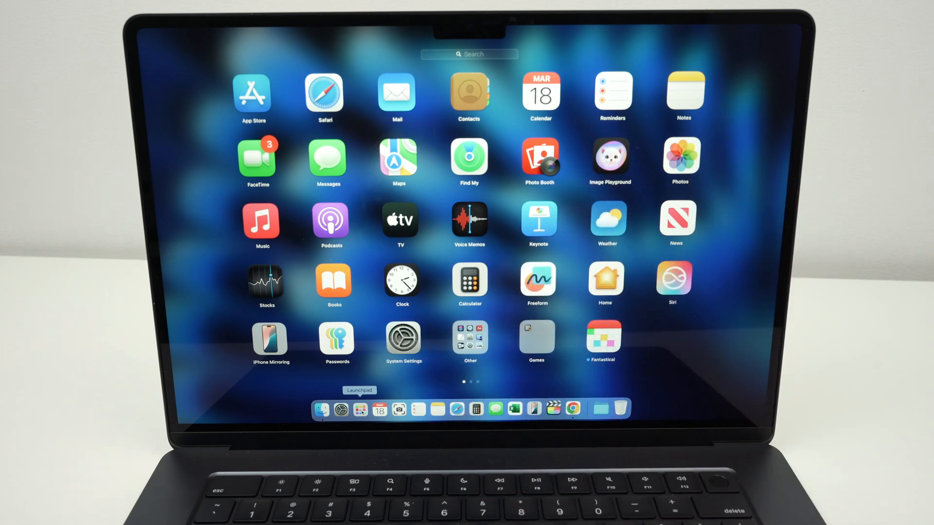
{"action": "scroll", "scroll_direction": "right", "scroll_amount": 3}
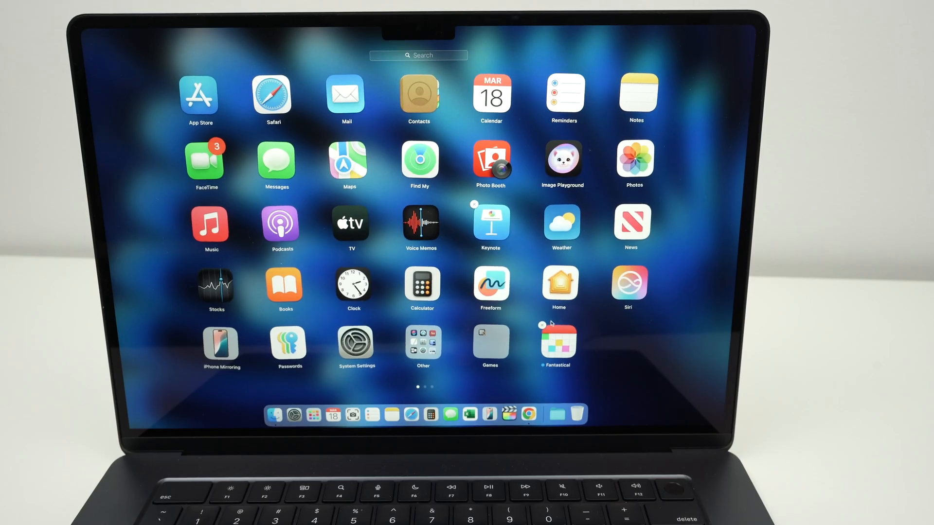
{"action": "mouse_move", "coordinate": [542, 328]}
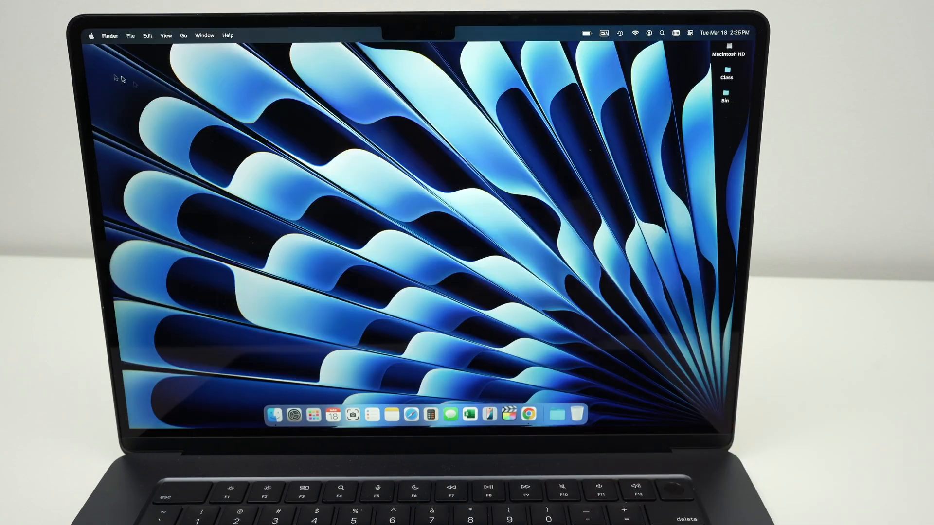
{"action": "mouse_move", "coordinate": [226, 141]}
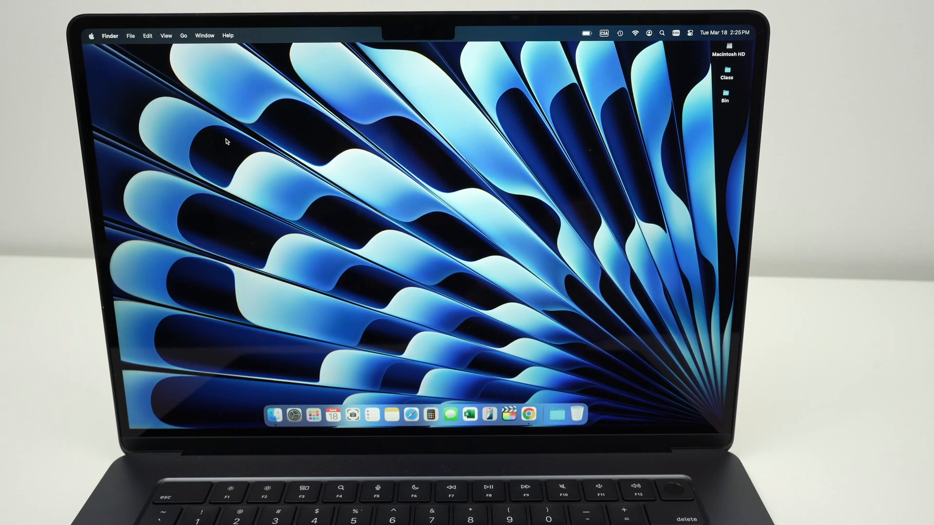
{"action": "mouse_move", "coordinate": [418, 225]}
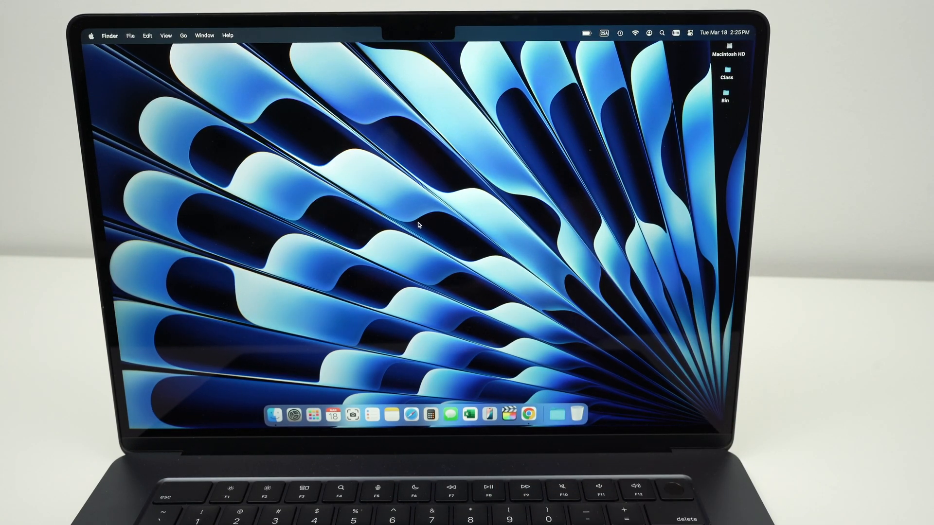